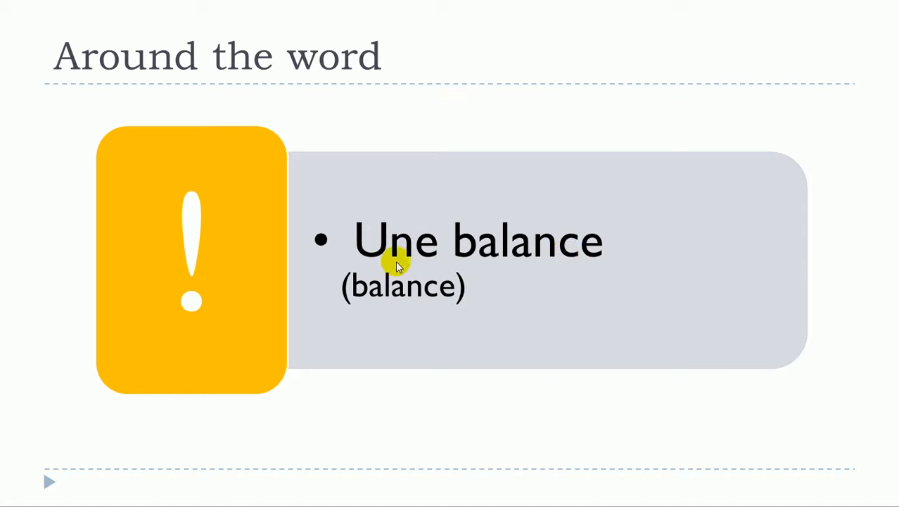
pyautogui.moveTo(569, 262)
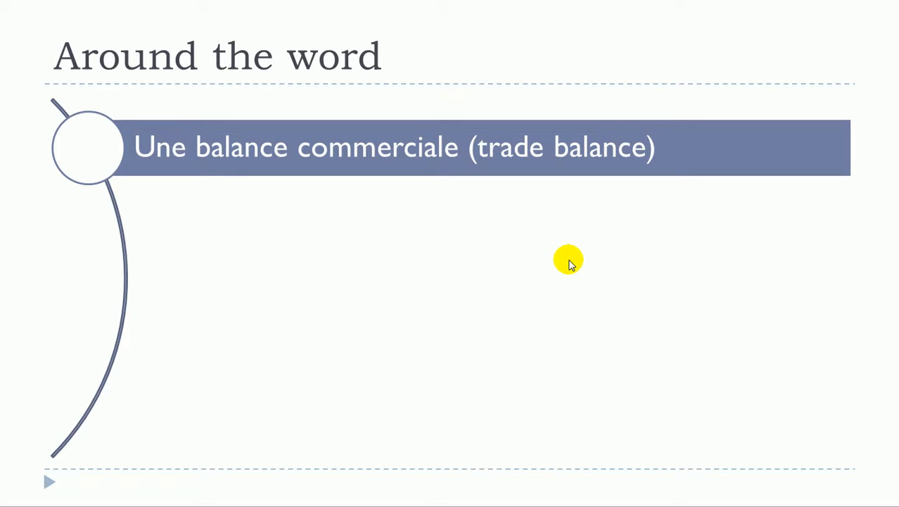
pyautogui.moveTo(328, 158)
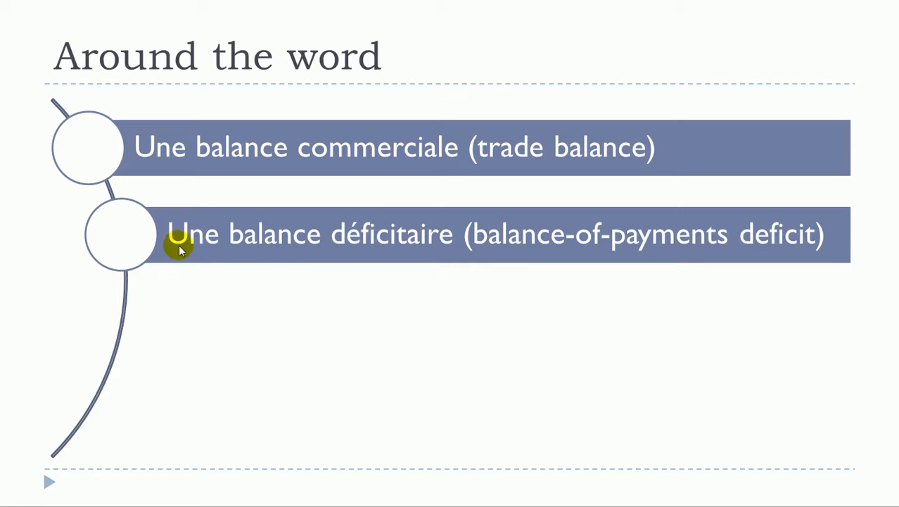
pyautogui.moveTo(452, 243)
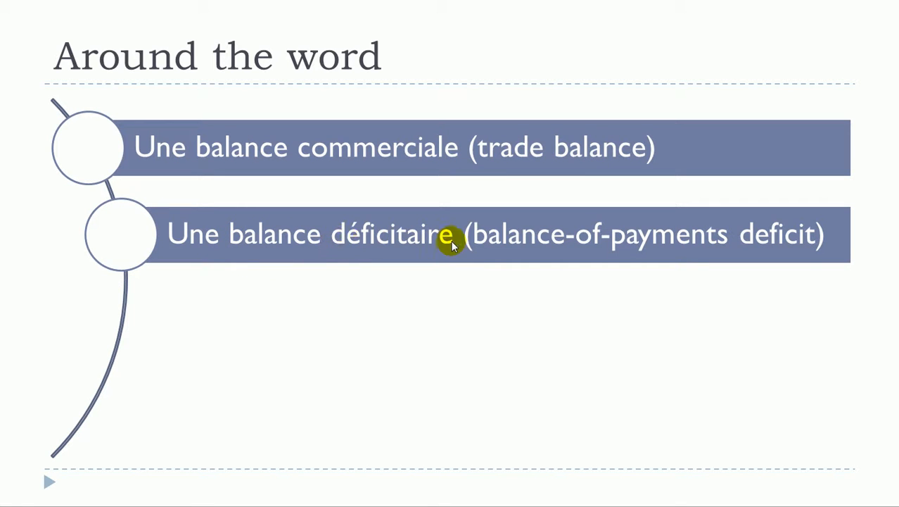
pyautogui.moveTo(232, 250)
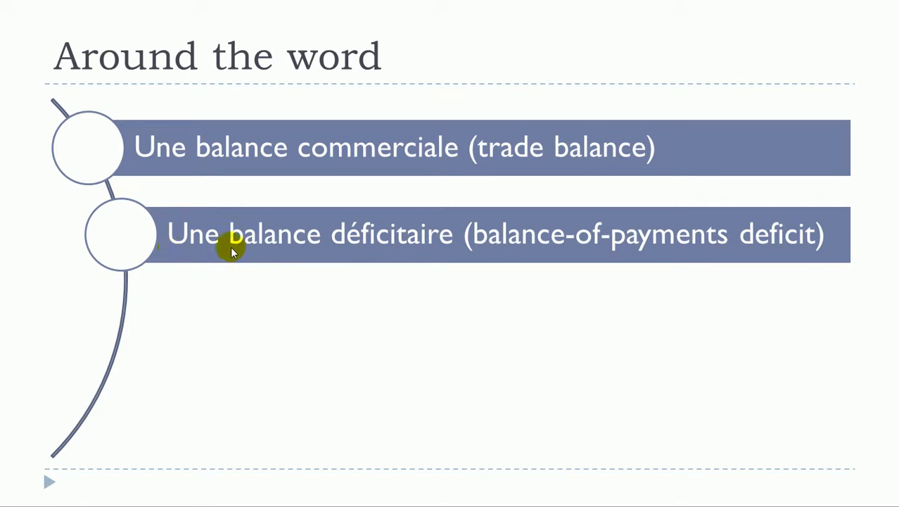
pyautogui.moveTo(456, 243)
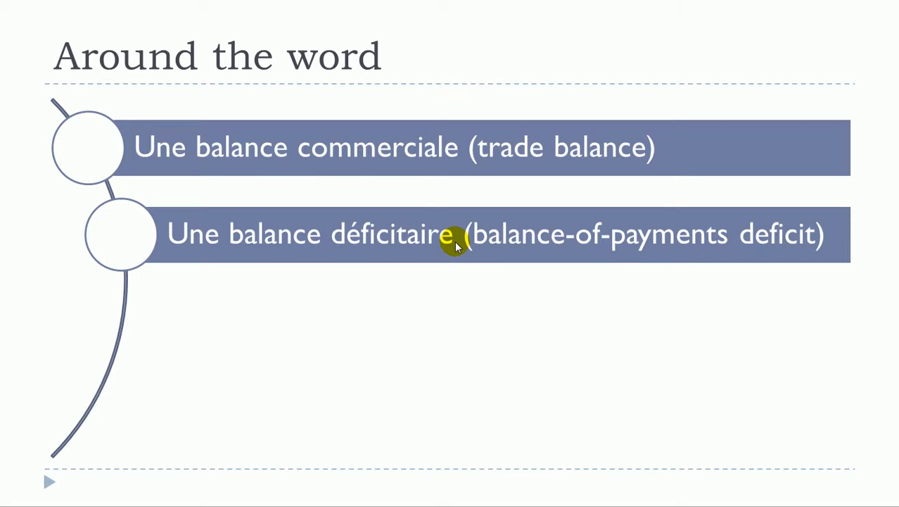
# Reveal the remaining 'une balance' expressions with their English translations on the slide
pyautogui.click(310, 281)
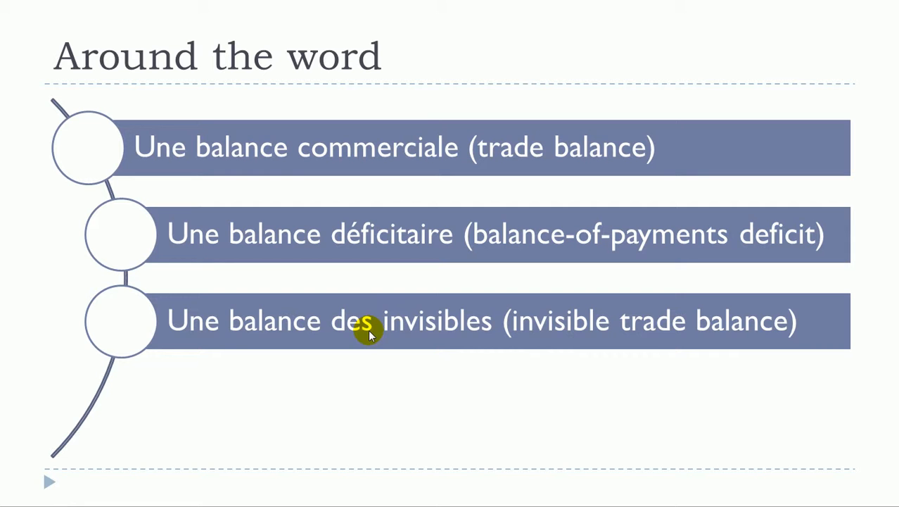
pyautogui.moveTo(189, 336)
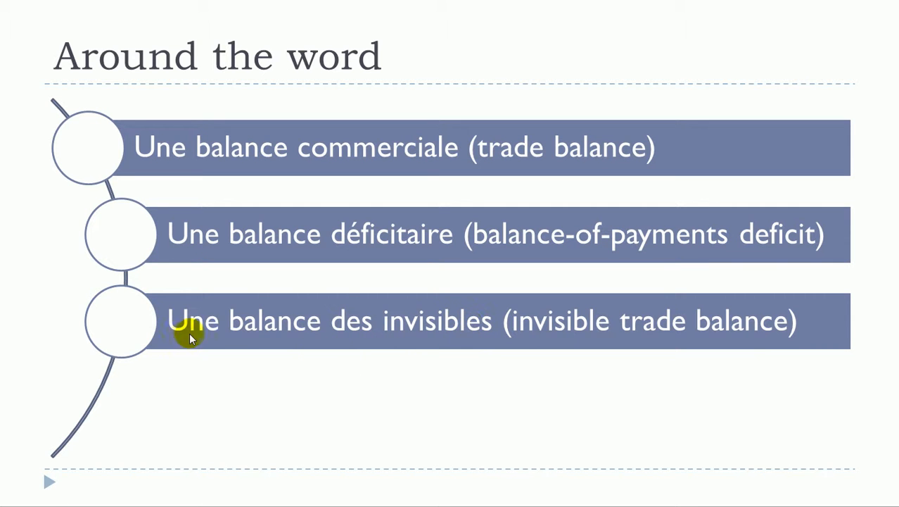
pyautogui.moveTo(453, 331)
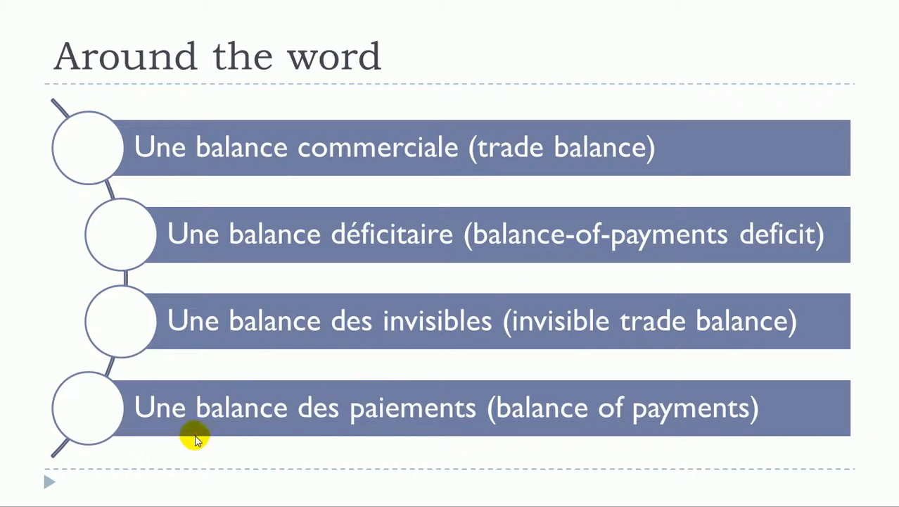
pyautogui.moveTo(386, 422)
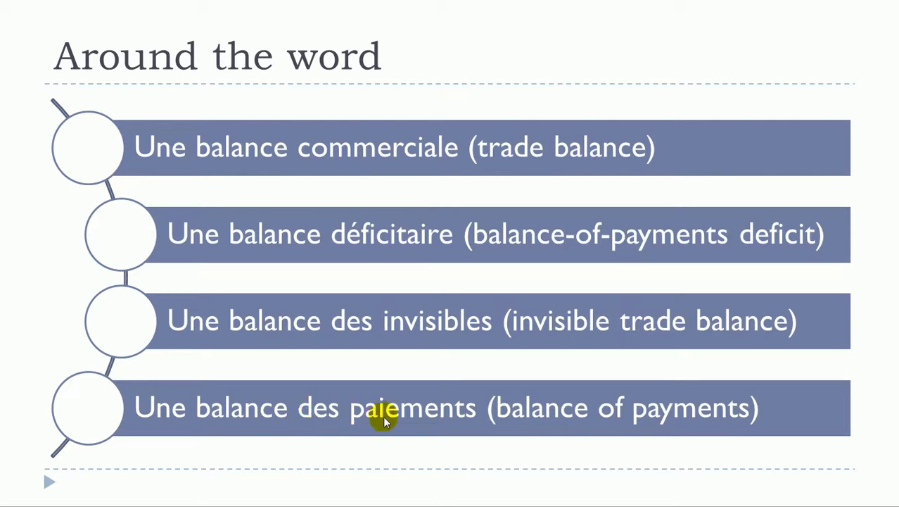
pyautogui.moveTo(365, 425)
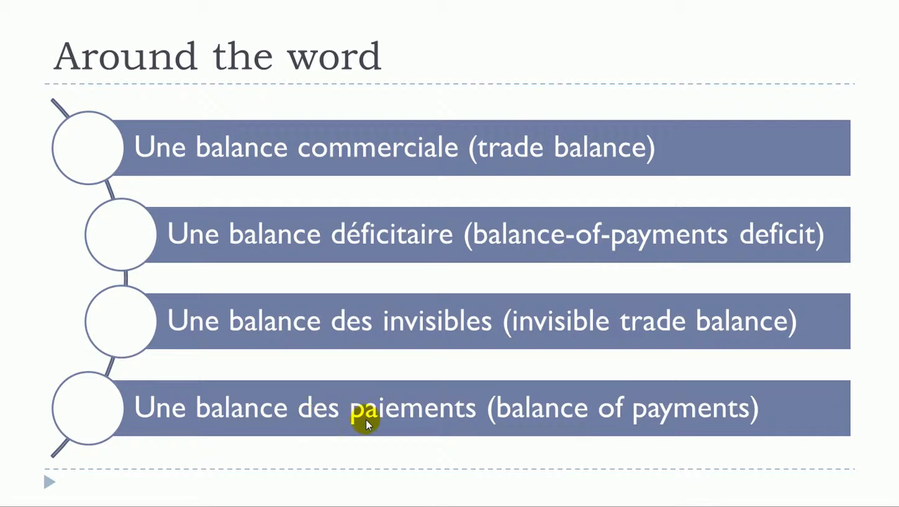
pyautogui.moveTo(138, 162)
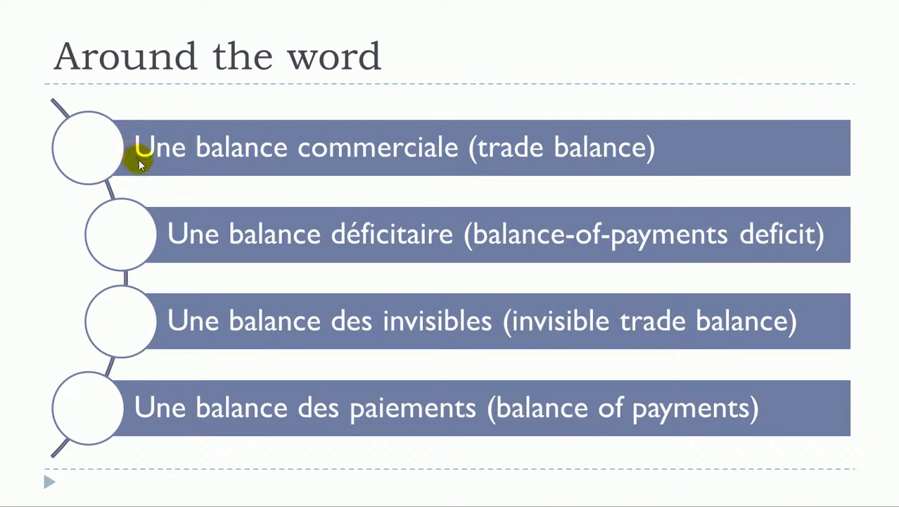
pyautogui.moveTo(363, 168)
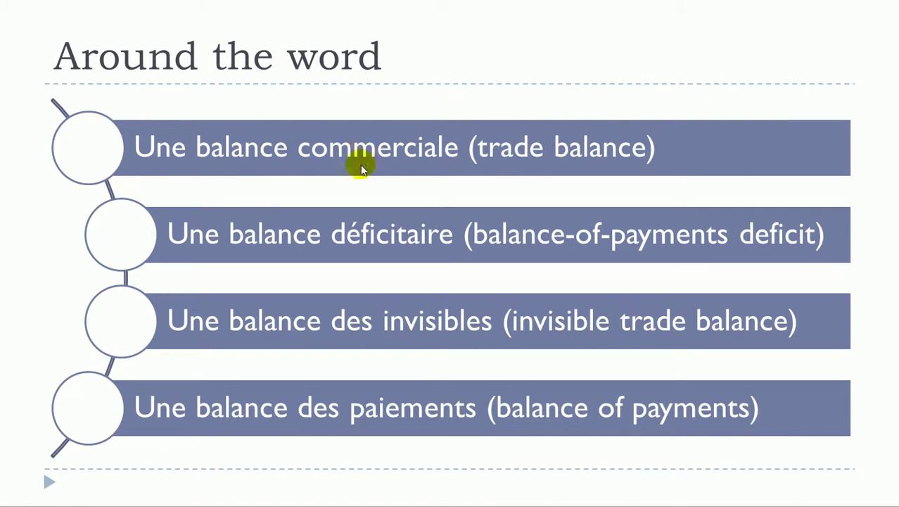
pyautogui.moveTo(461, 254)
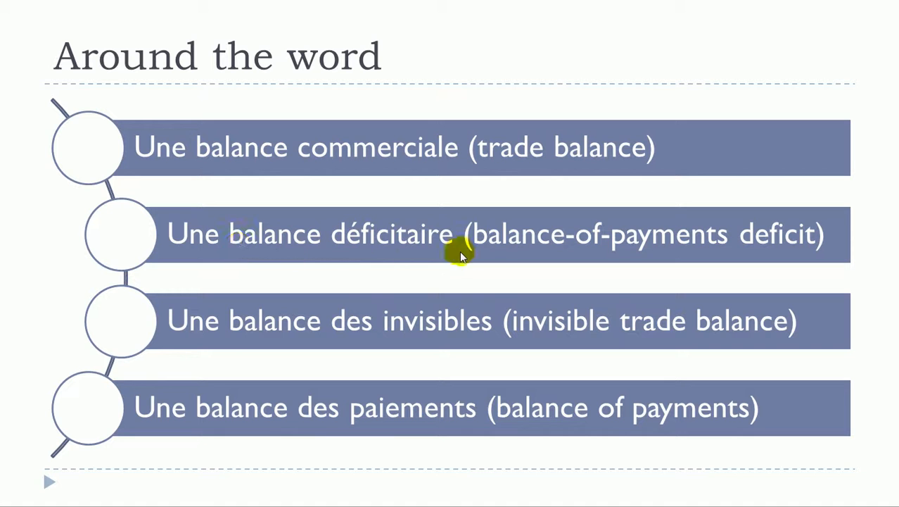
pyautogui.moveTo(514, 339)
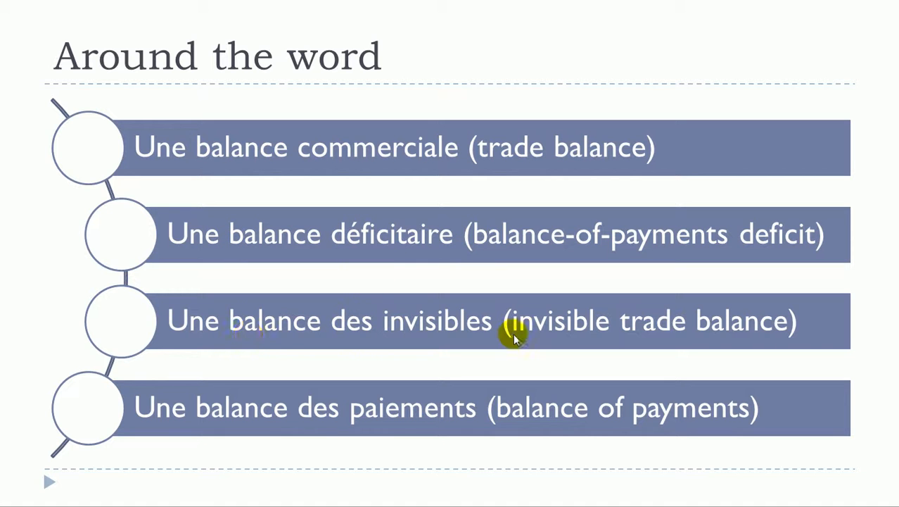
pyautogui.moveTo(335, 430)
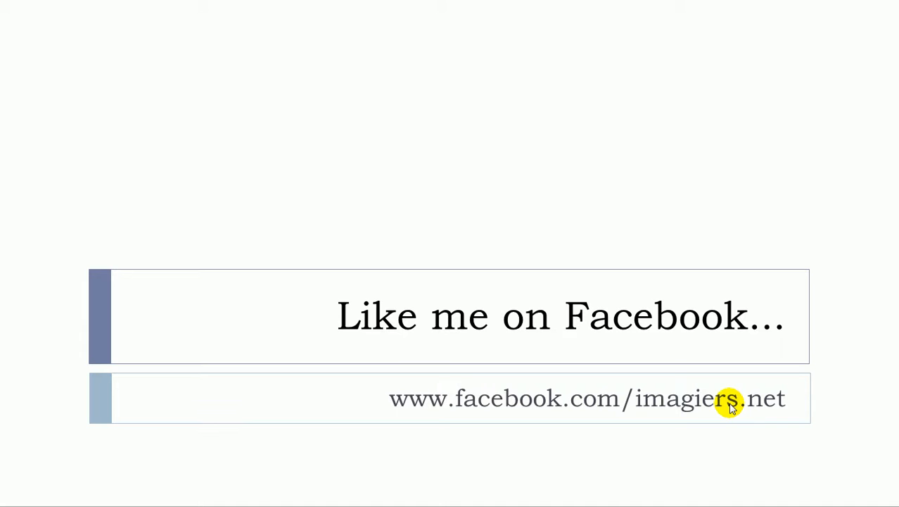
pyautogui.moveTo(798, 419)
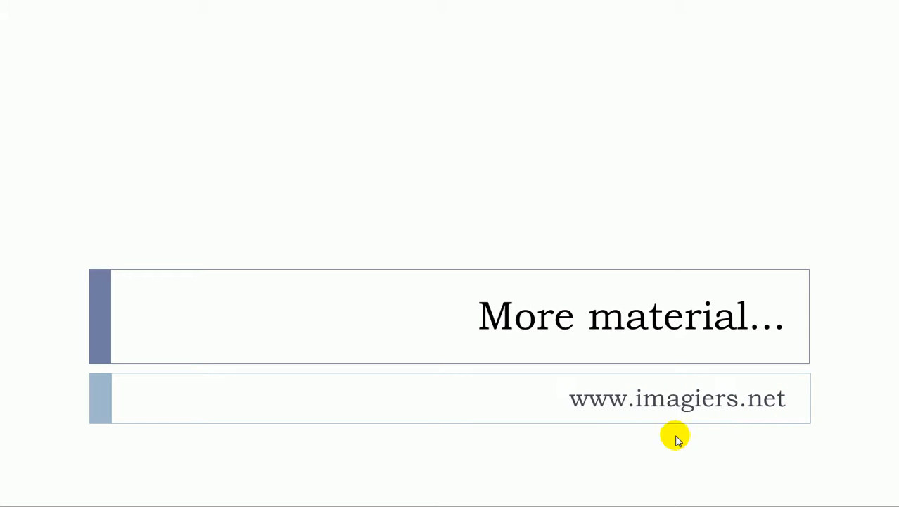
pyautogui.moveTo(592, 411)
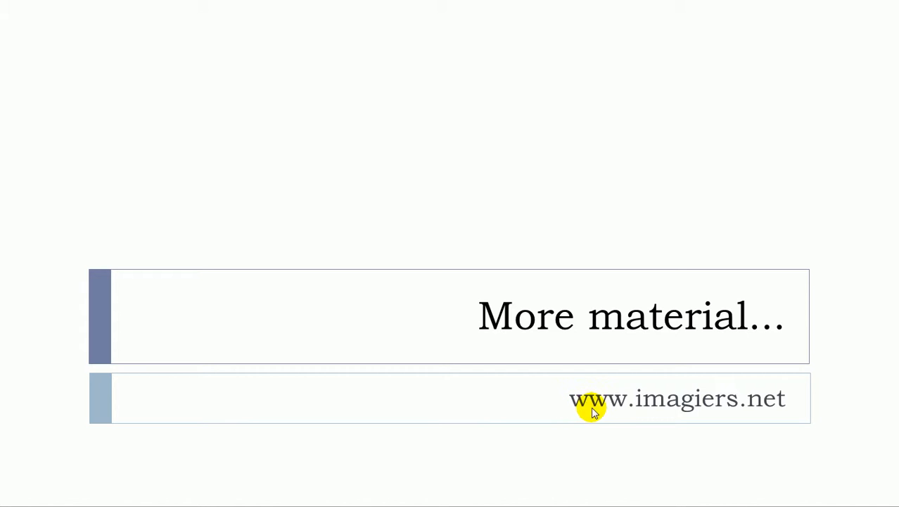
pyautogui.moveTo(755, 410)
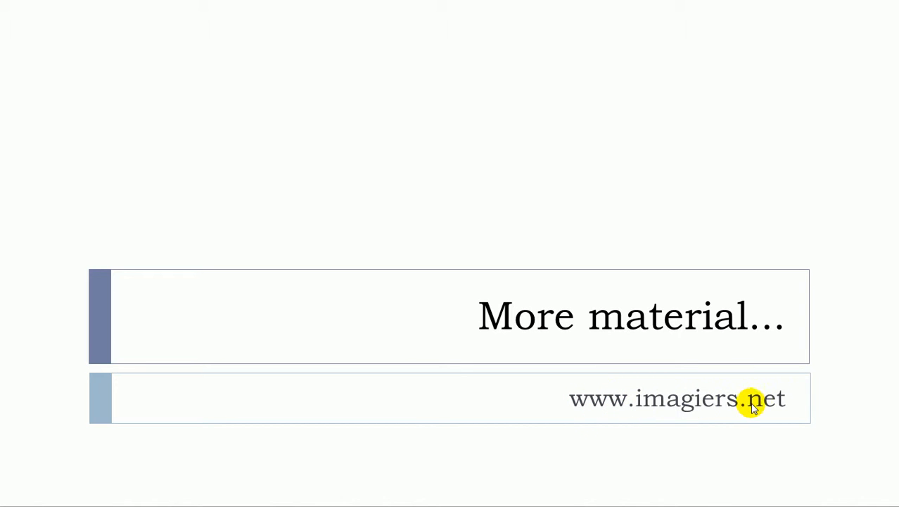